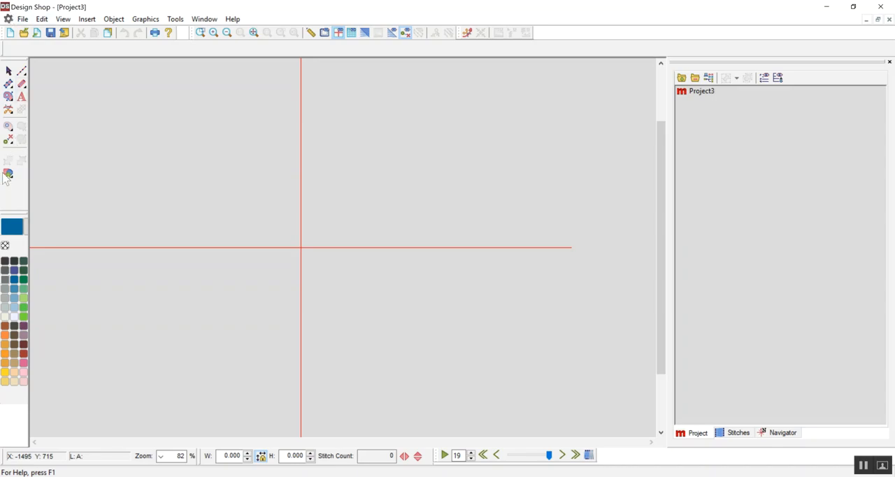
{"action": "mouse_move", "coordinate": [8, 173]}
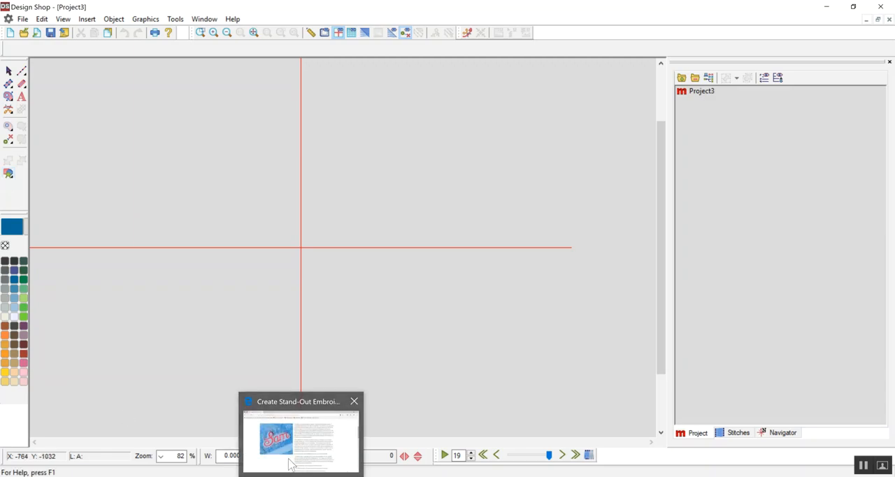
Step: Bring up the Melco stand-out embroidery article in Edge to review the underlay technique
{"action": "left_click", "coordinate": [300, 433]}
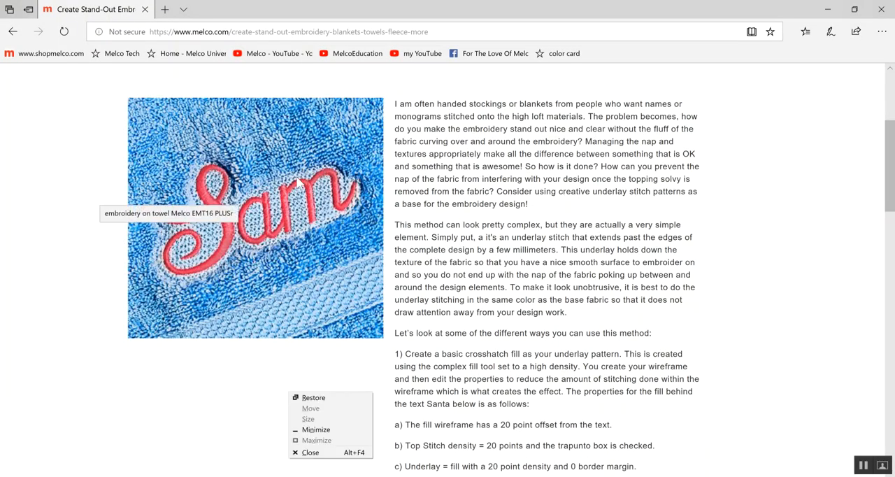
{"action": "mouse_move", "coordinate": [255, 181]}
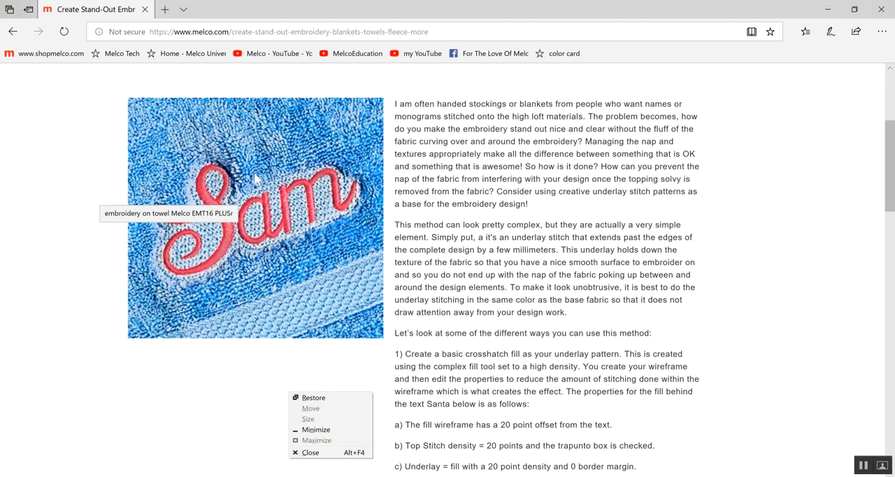
{"action": "mouse_move", "coordinate": [95, 196]}
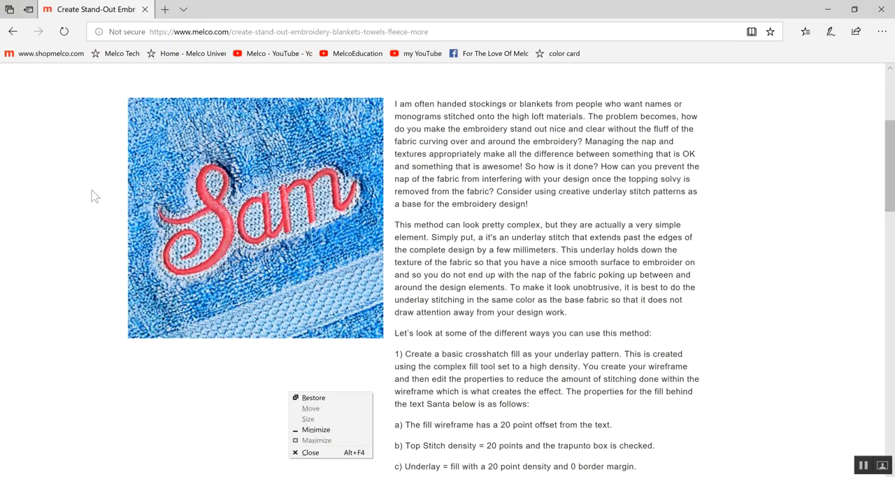
{"action": "mouse_move", "coordinate": [193, 249]}
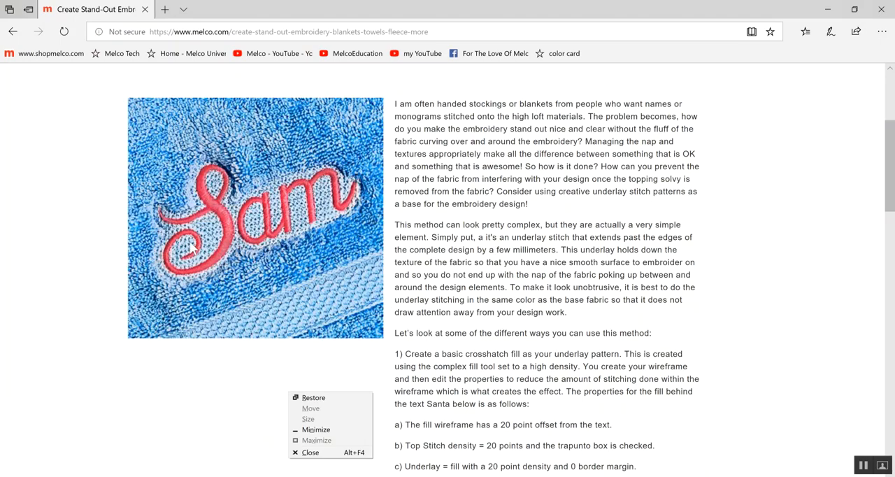
{"action": "mouse_move", "coordinate": [268, 137]}
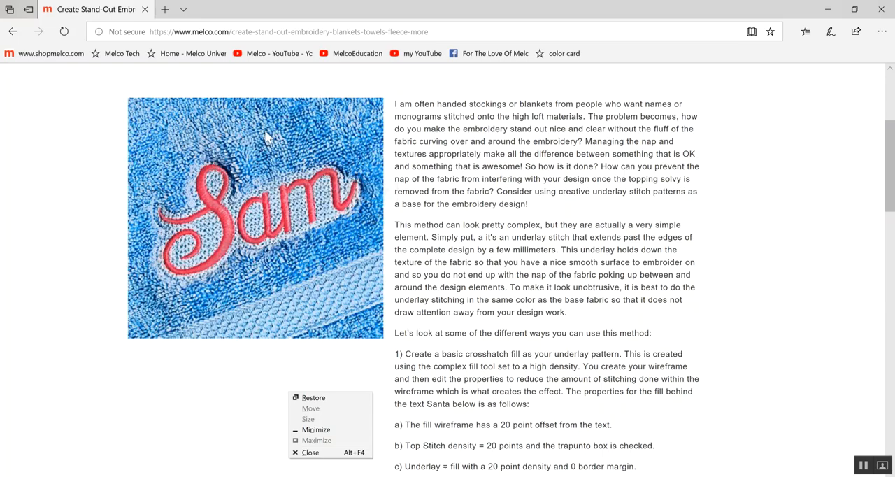
{"action": "mouse_move", "coordinate": [285, 145]}
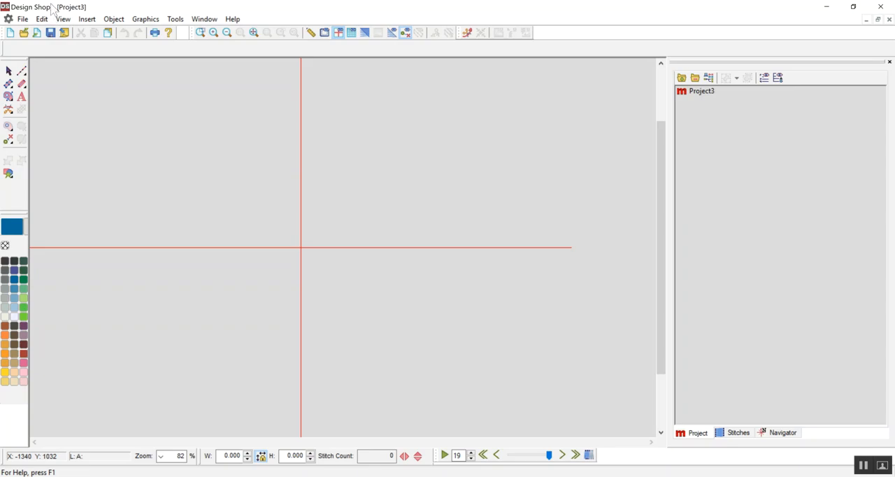
{"action": "mouse_move", "coordinate": [44, 121]}
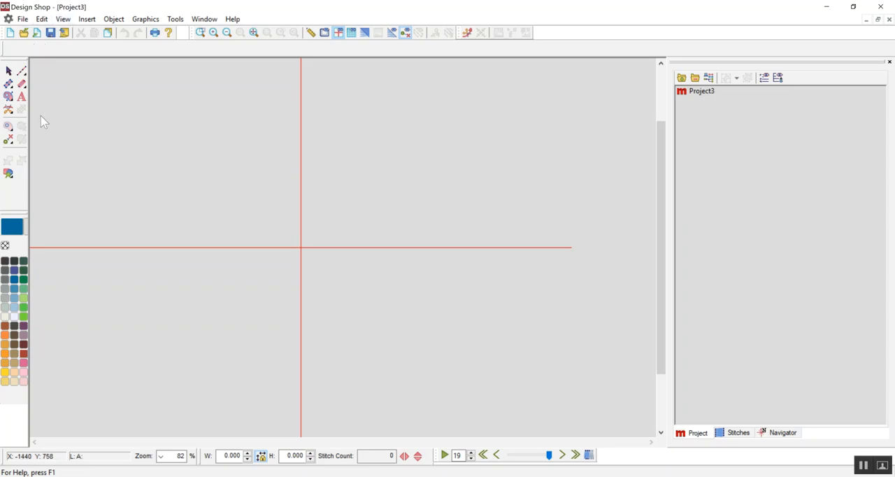
{"action": "mouse_move", "coordinate": [9, 173]}
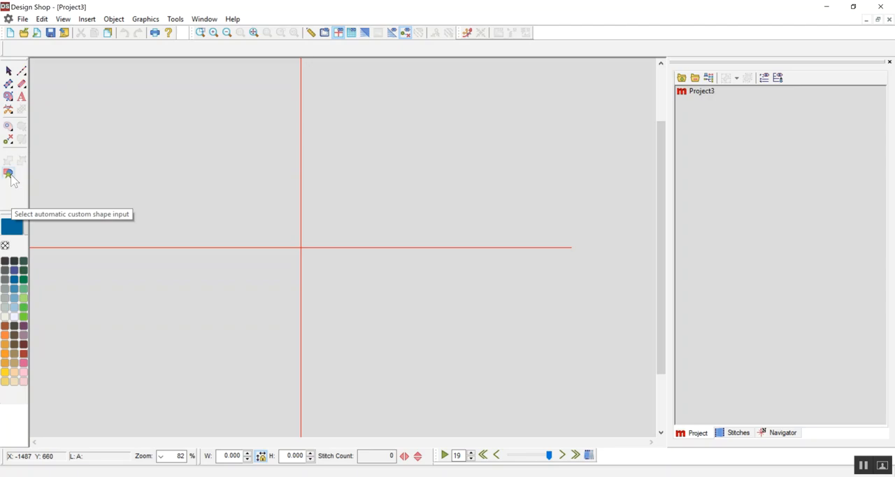
{"action": "mouse_move", "coordinate": [12, 185]}
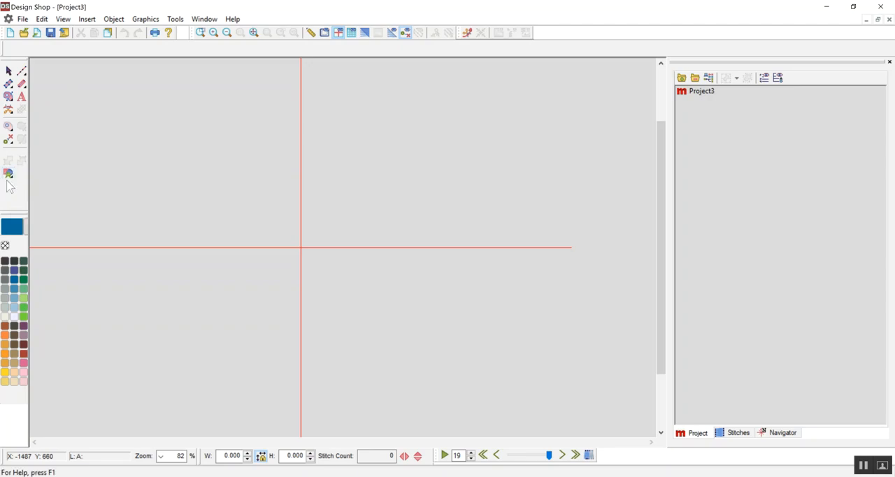
{"action": "mouse_move", "coordinate": [9, 173]}
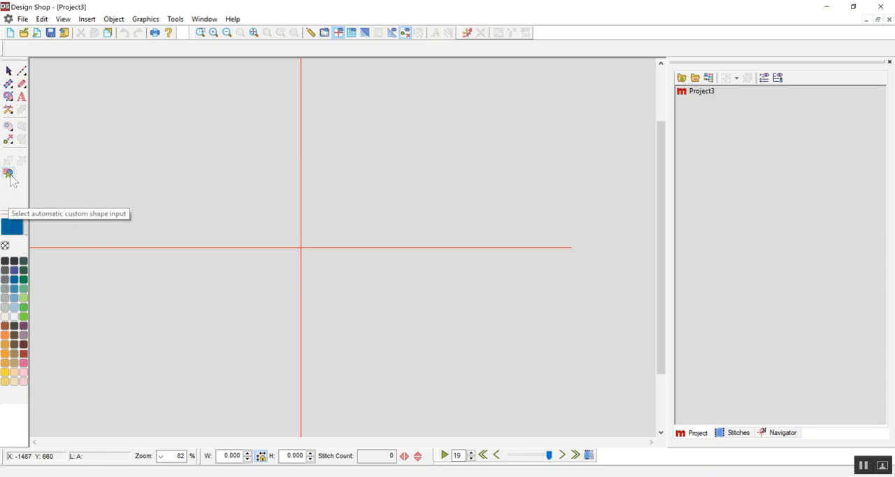
Step: Show the automatic custom shape gallery of preset closed shapes
{"action": "left_click", "coordinate": [10, 173]}
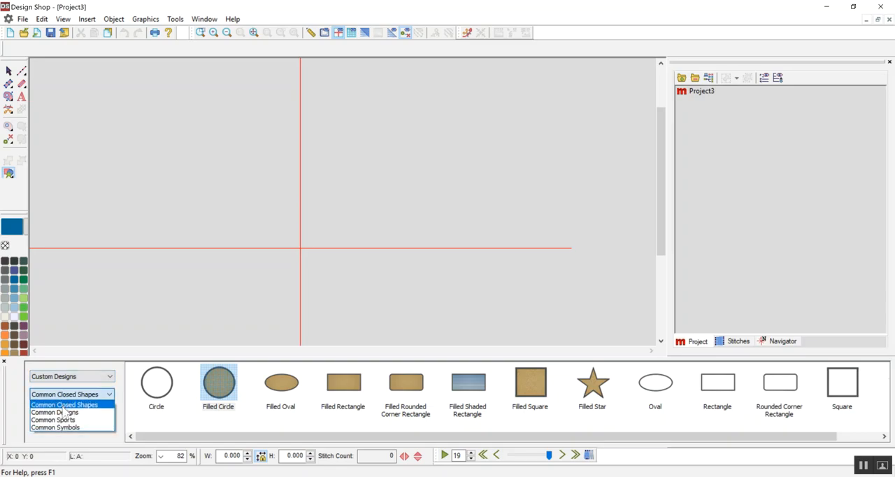
Step: Place a Filled Oval from Common Closed Shapes, fit it to view with realistic stitches, and remove its outline
{"action": "left_click", "coordinate": [64, 404]}
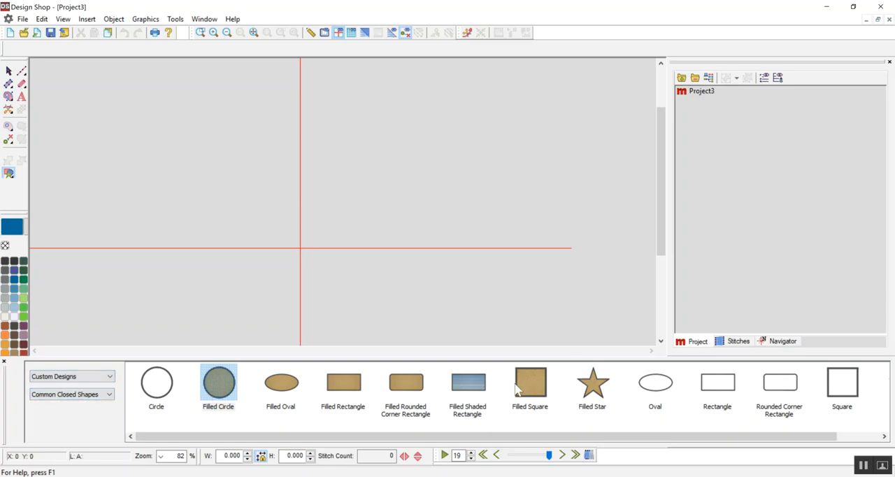
{"action": "left_click", "coordinate": [279, 383]}
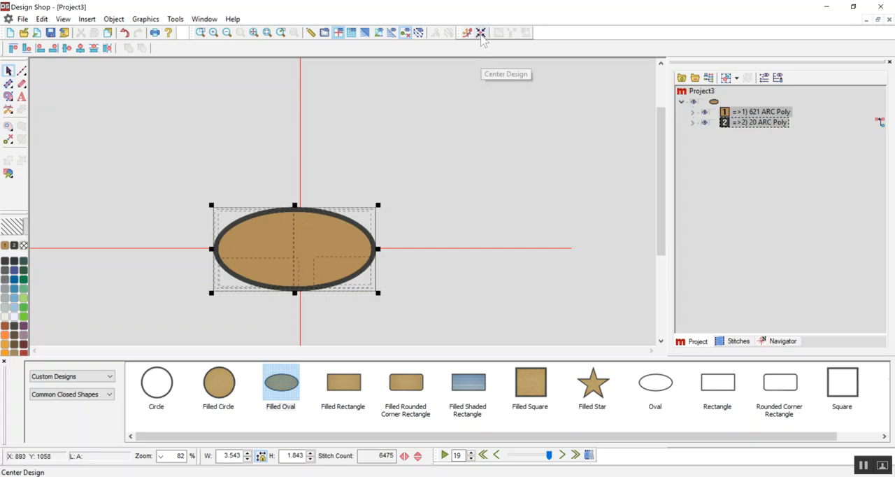
{"action": "left_click", "coordinate": [267, 32]}
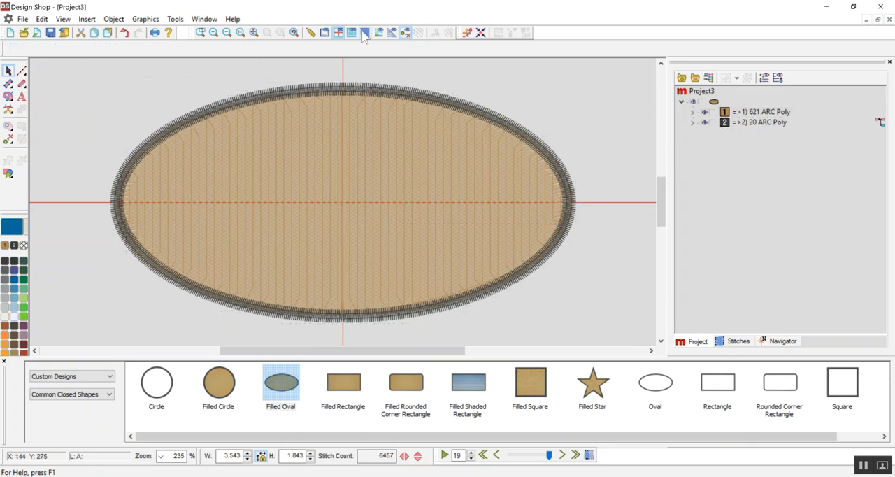
{"action": "left_click", "coordinate": [363, 32]}
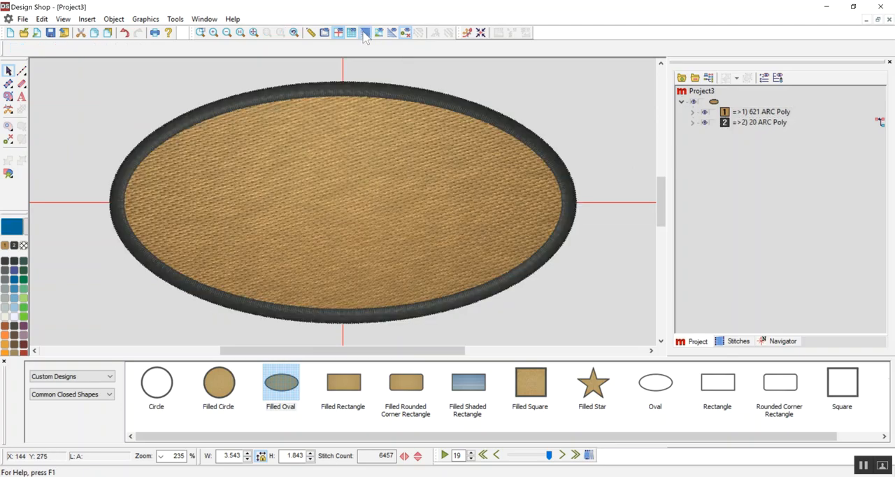
{"action": "left_click", "coordinate": [759, 122]}
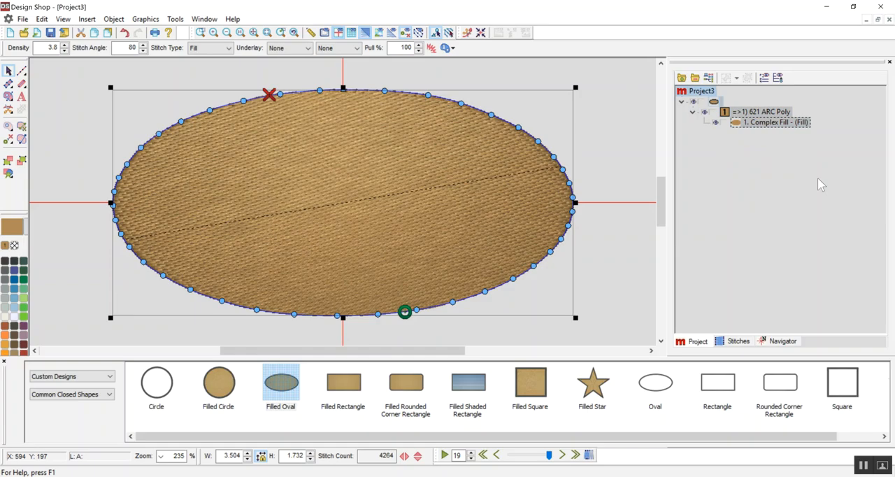
{"action": "mouse_move", "coordinate": [330, 155]}
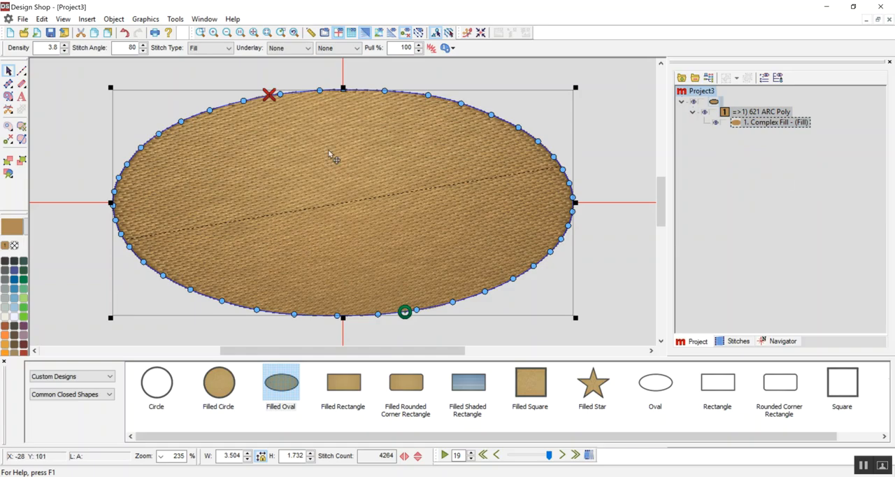
{"action": "mouse_move", "coordinate": [156, 124]}
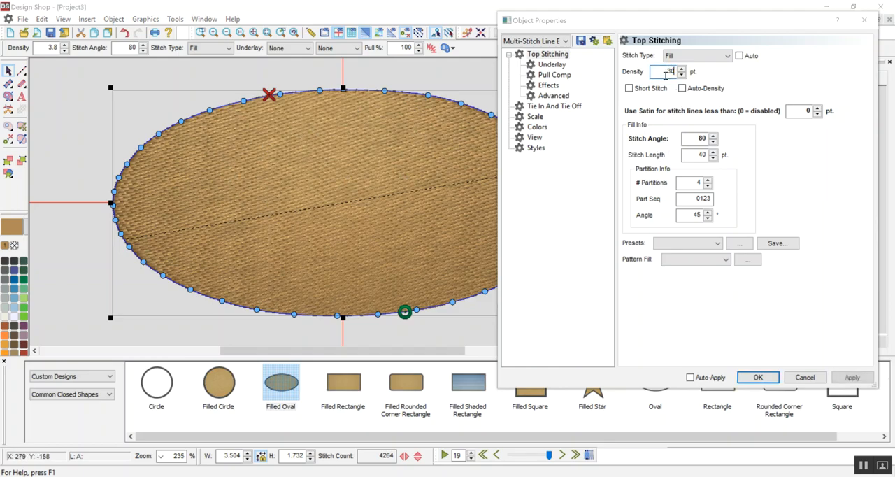
Step: Give the oval top-stitch density 30 and a Fill underlay at density 30, angle 90°, then apply
{"action": "type", "text": "30.0"}
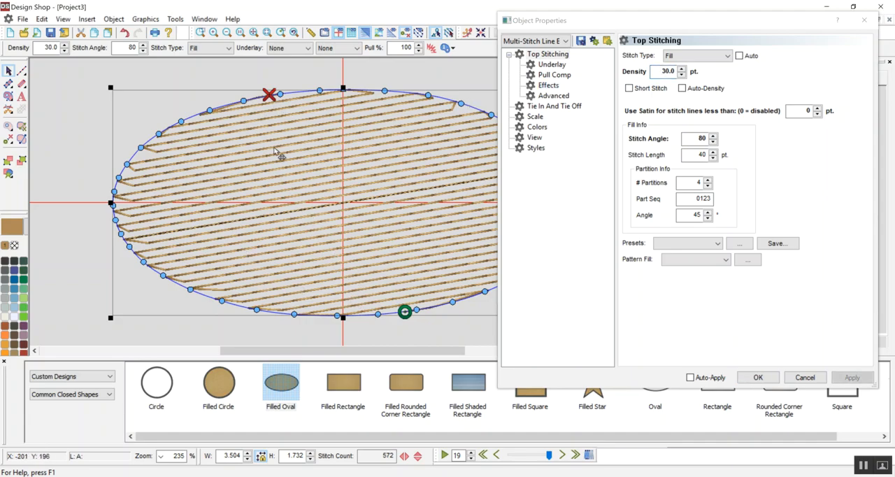
{"action": "left_click", "coordinate": [551, 65]}
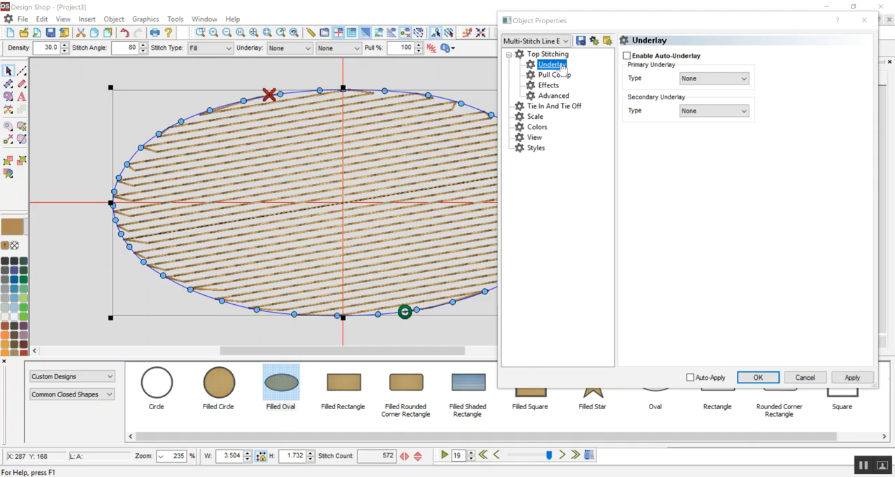
{"action": "left_click", "coordinate": [712, 78]}
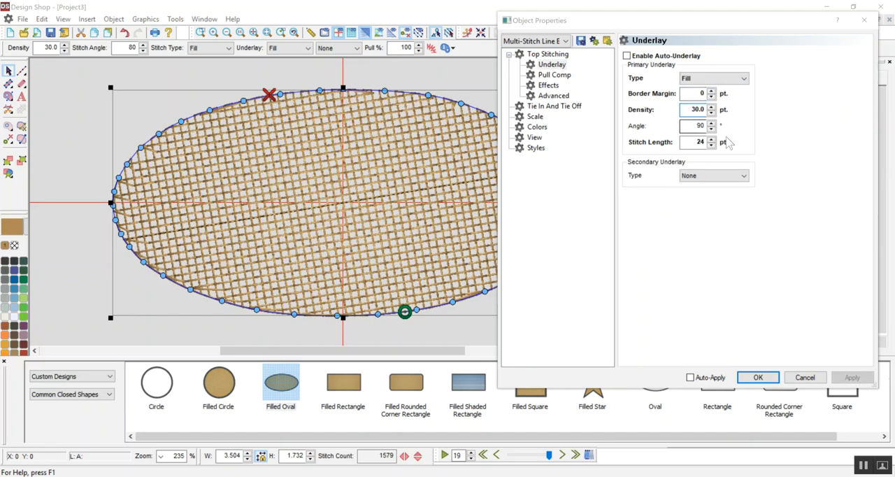
{"action": "left_click", "coordinate": [548, 53]}
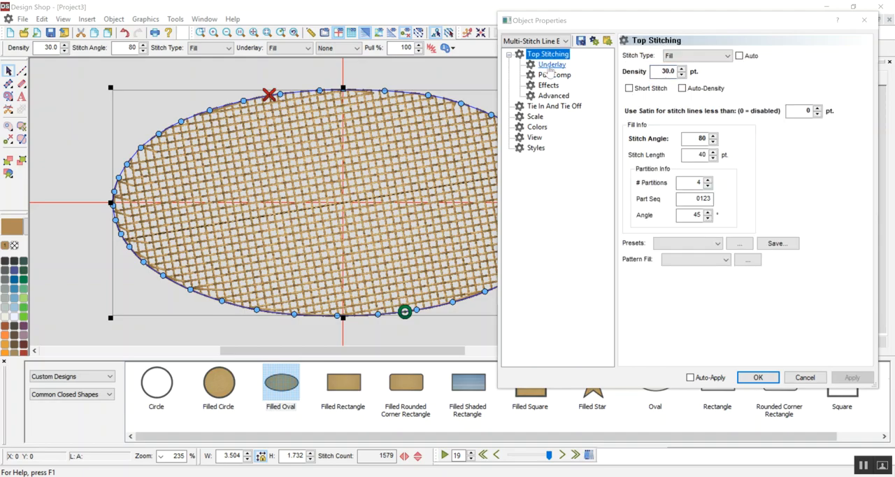
{"action": "left_click", "coordinate": [551, 64]}
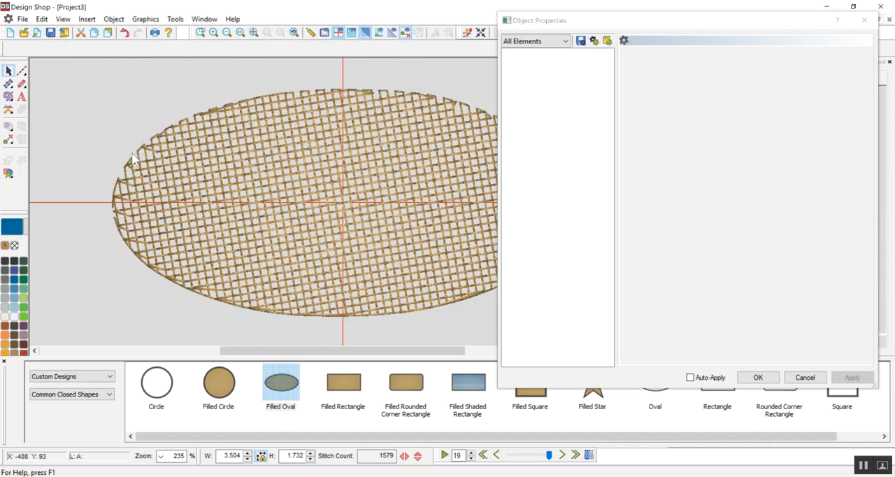
{"action": "mouse_move", "coordinate": [193, 124]}
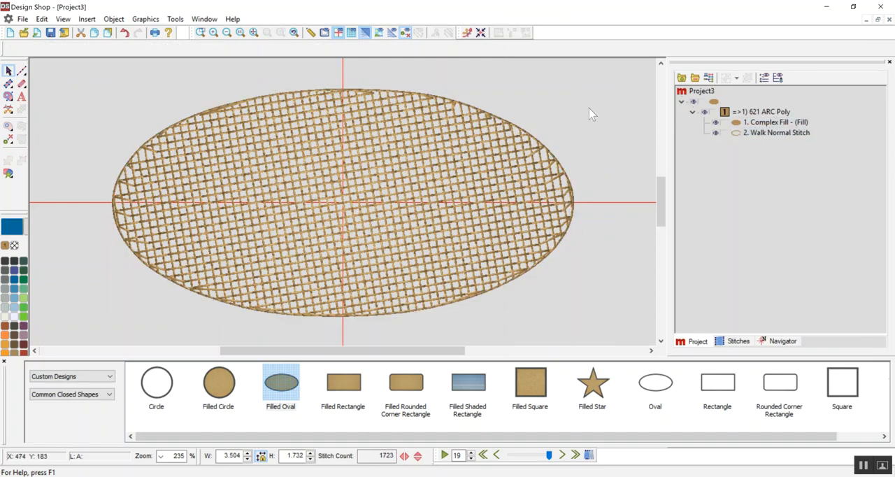
{"action": "mouse_move", "coordinate": [217, 222]}
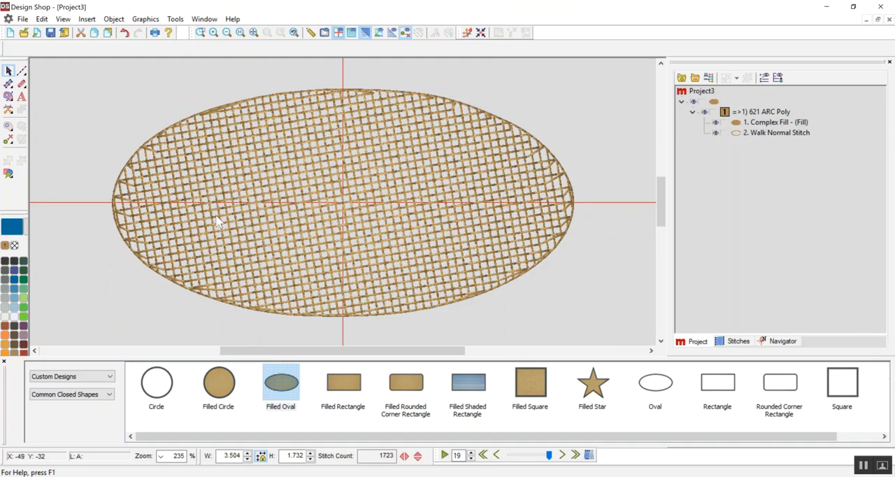
{"action": "mouse_move", "coordinate": [342, 156]}
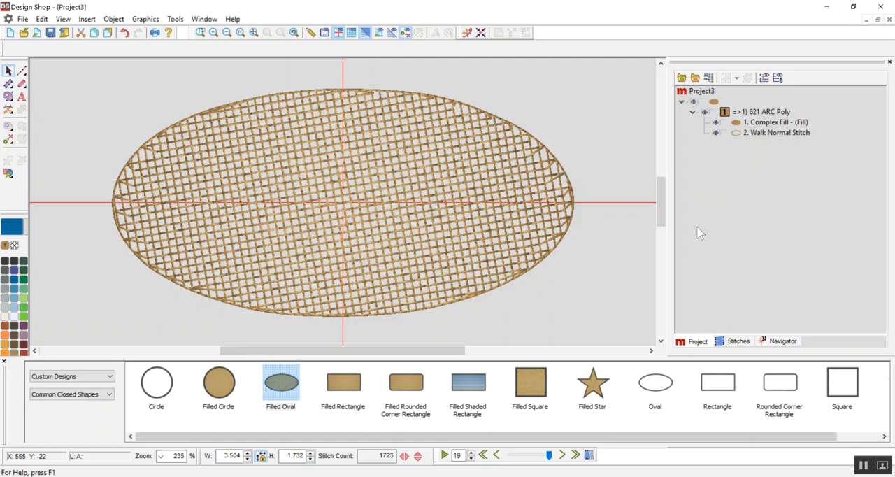
Step: In a new design, place a Filled Circle, enlarge it to about 3.9 wide and reduce it to a single fill
{"action": "left_click", "coordinate": [10, 32]}
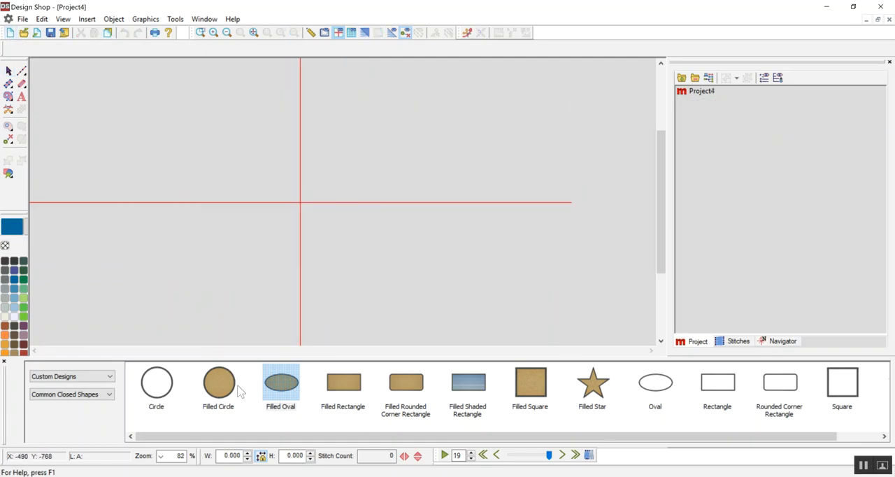
{"action": "left_click", "coordinate": [218, 383]}
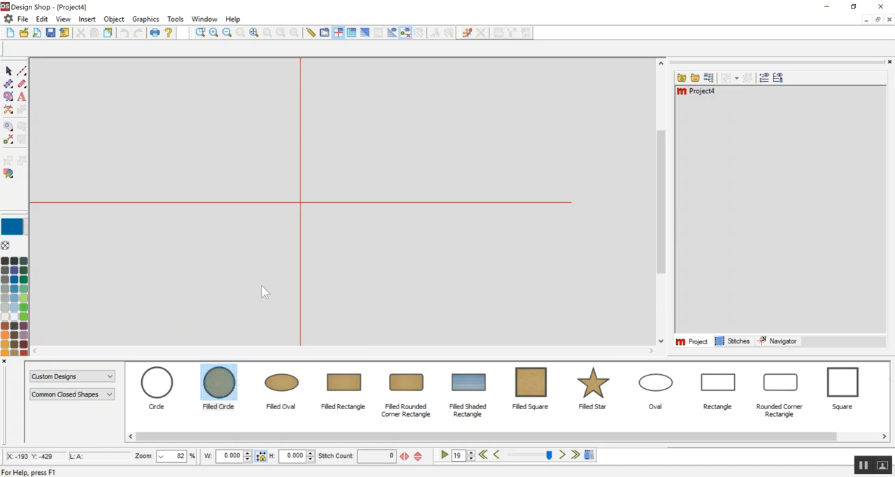
{"action": "left_click", "coordinate": [218, 383]}
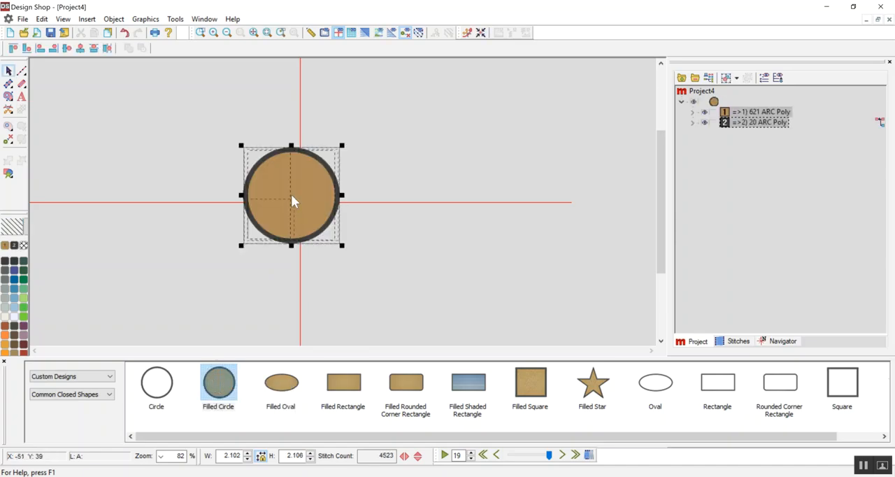
{"action": "left_click_drag", "start_coordinate": [292, 196], "coordinate": [301, 202]}
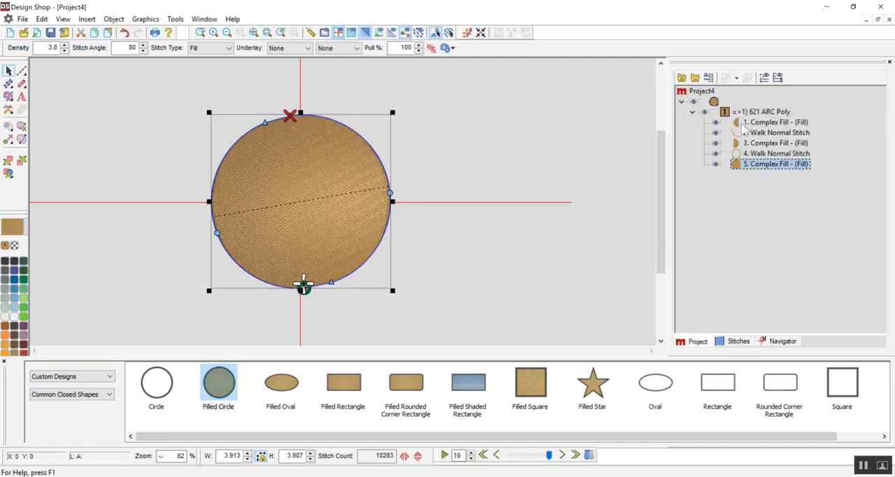
{"action": "left_click", "coordinate": [774, 121]}
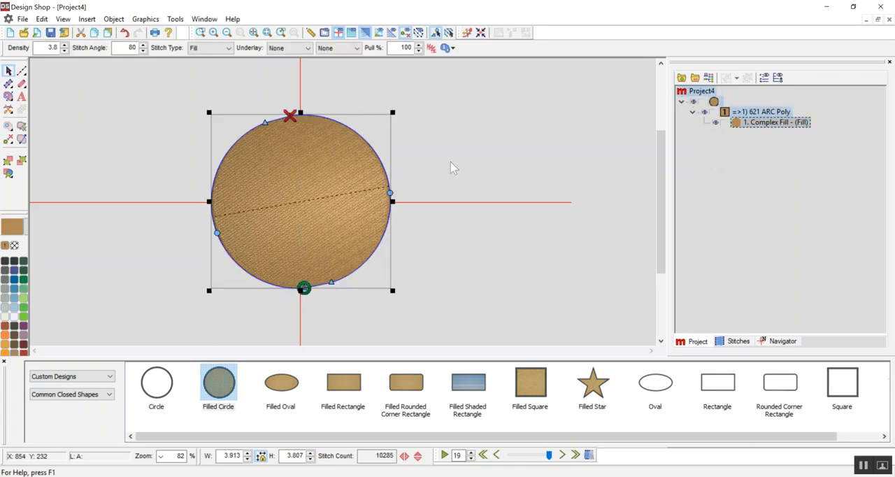
{"action": "mouse_move", "coordinate": [335, 180]}
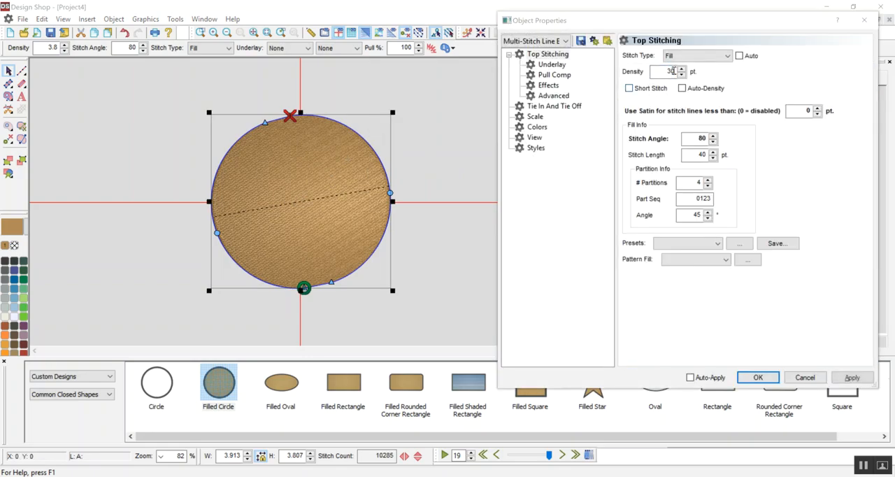
Step: Give the circle a Fill underlay at density 30 under 30 pt top stitching and confirm
{"action": "left_click", "coordinate": [550, 65]}
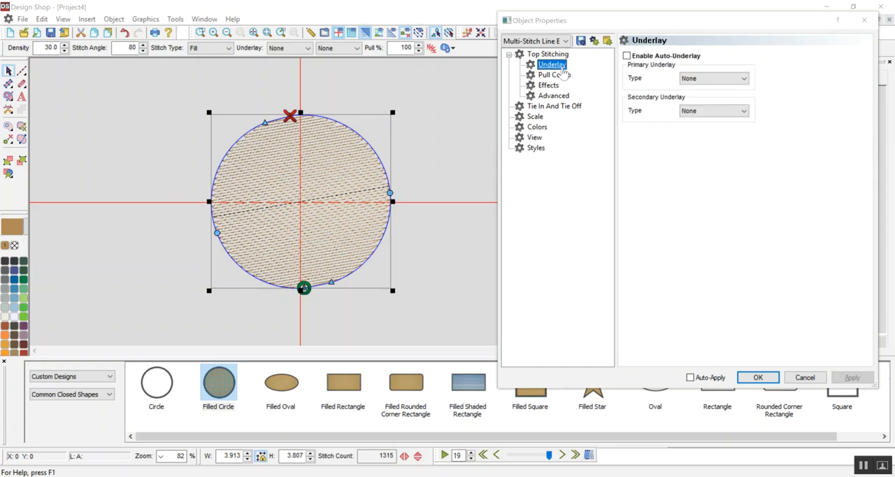
{"action": "left_click", "coordinate": [713, 78]}
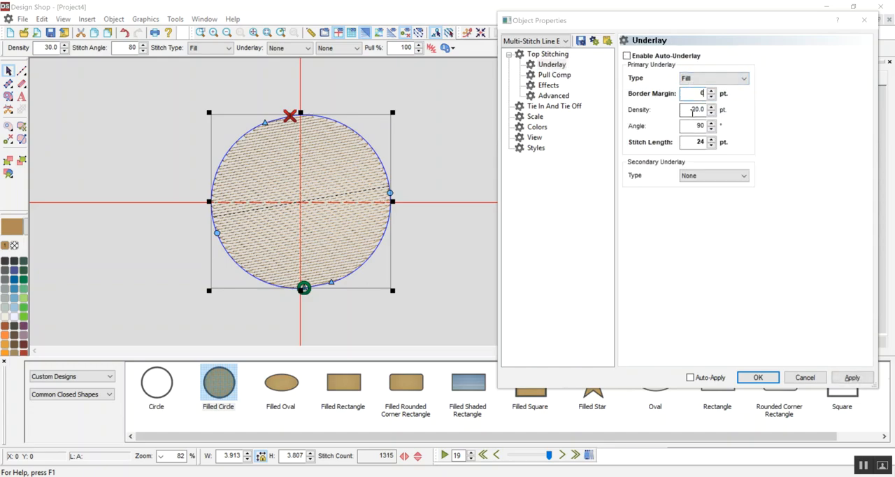
{"action": "left_click", "coordinate": [852, 378]}
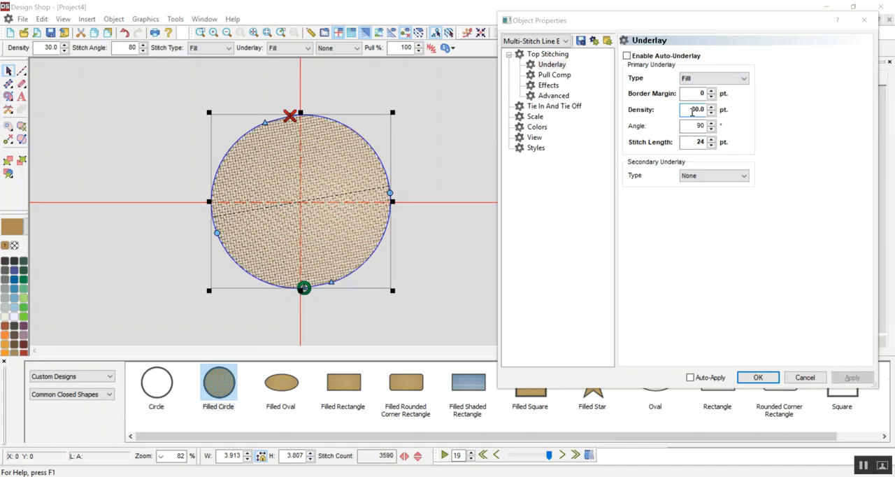
{"action": "left_click", "coordinate": [758, 378]}
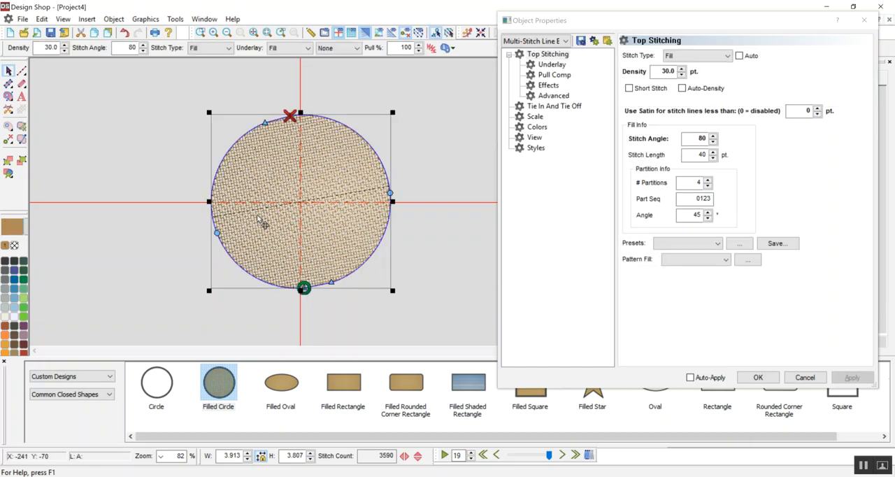
{"action": "mouse_move", "coordinate": [32, 73]}
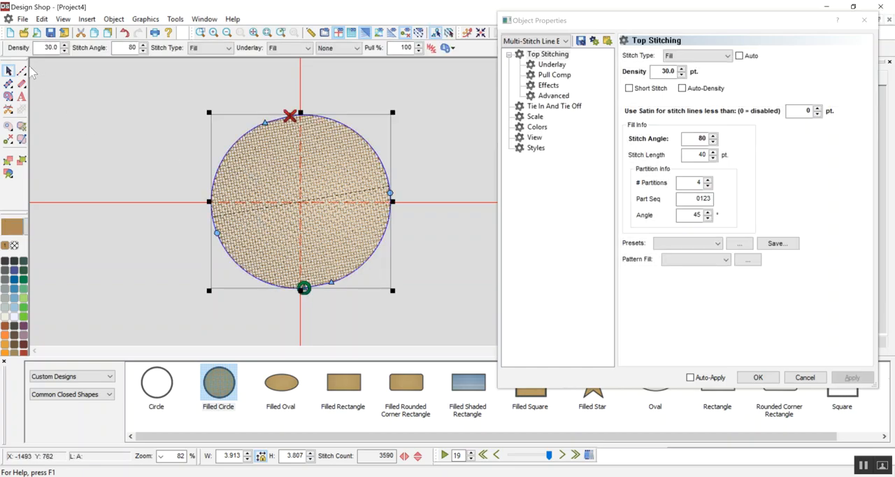
{"action": "mouse_move", "coordinate": [21, 71]}
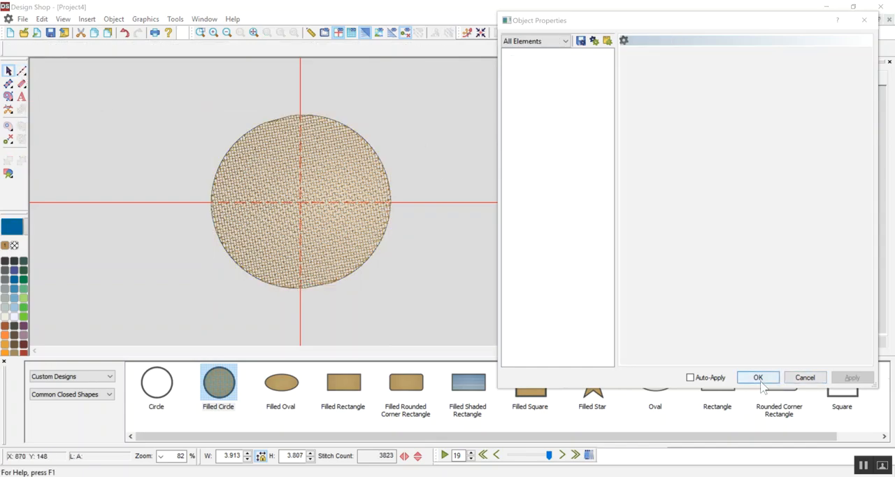
{"action": "left_click", "coordinate": [757, 377]}
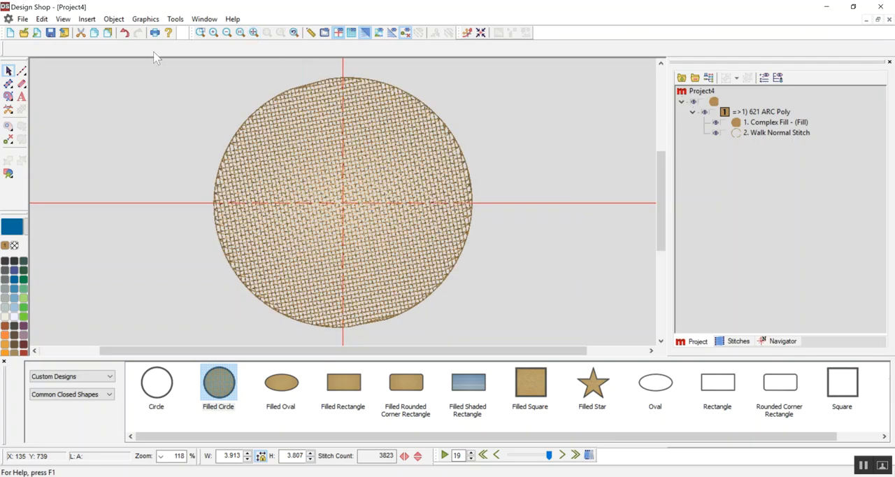
Step: Add SMT lettering and, after previewing 3 Letter Seal, Casual Flair and End Scroll, pick a monogram alphabet
{"action": "left_click", "coordinate": [21, 95]}
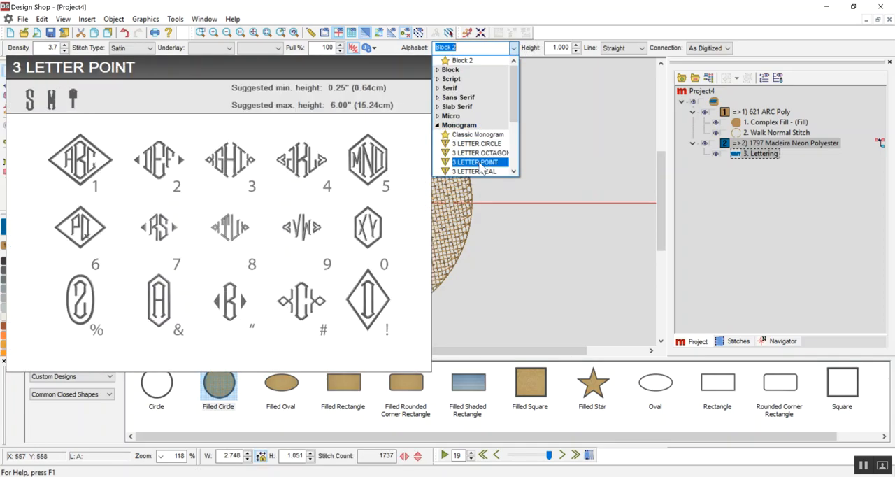
{"action": "left_click", "coordinate": [475, 170]}
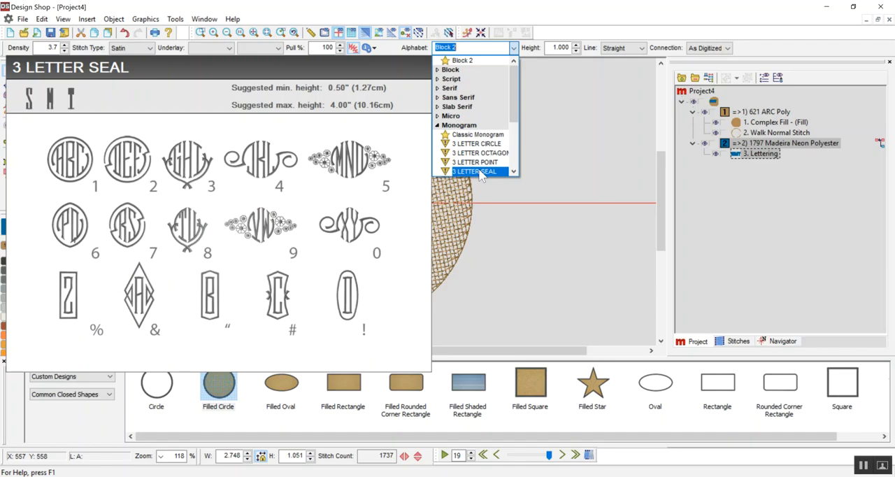
{"action": "left_click", "coordinate": [475, 98]}
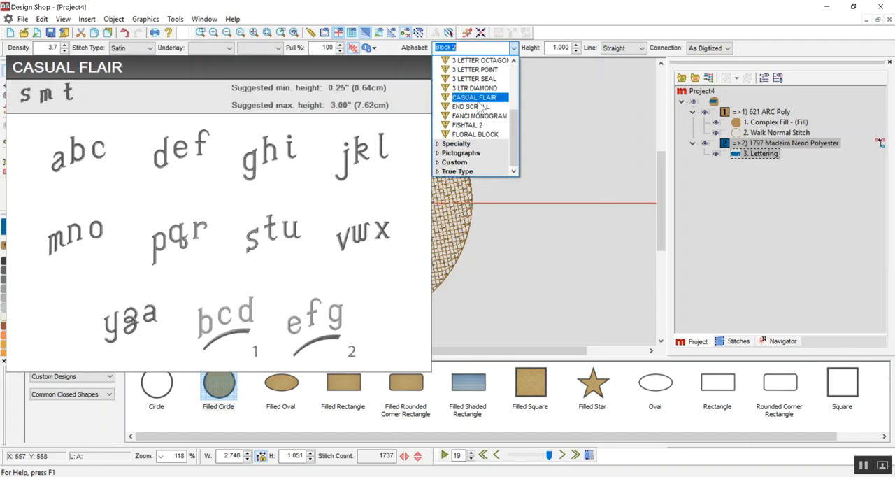
{"action": "left_click", "coordinate": [475, 78]}
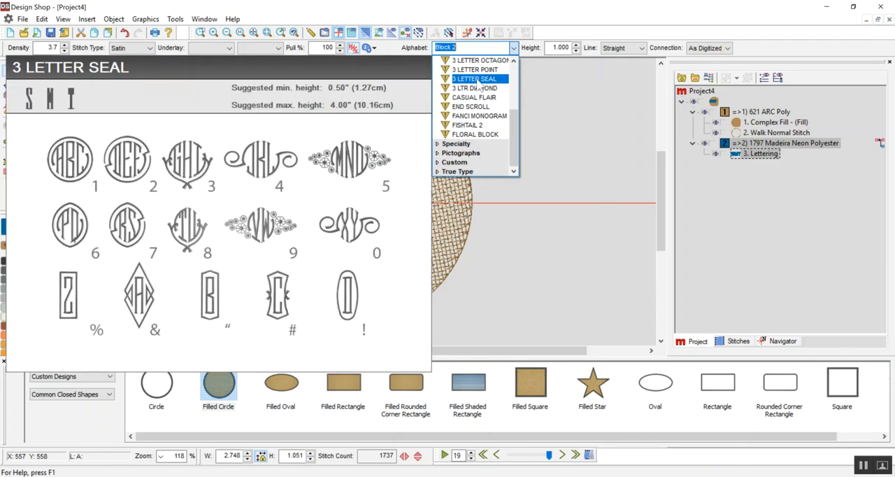
{"action": "left_click", "coordinate": [470, 107]}
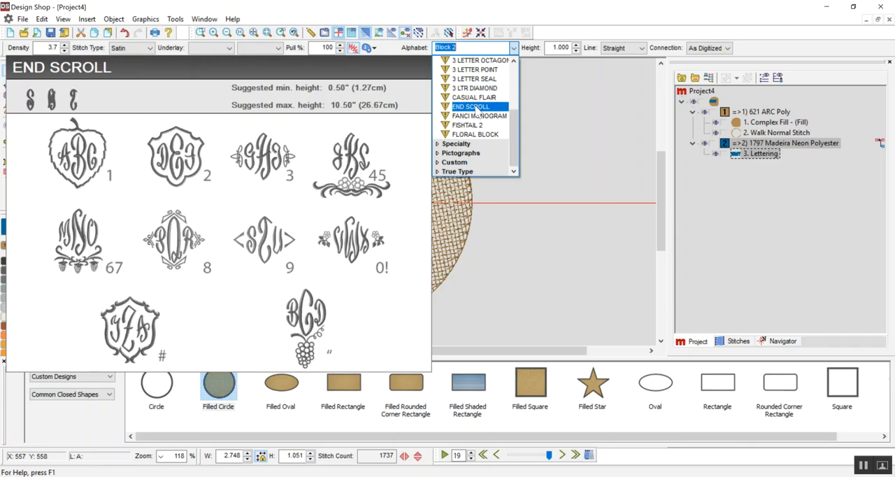
{"action": "left_click", "coordinate": [470, 106]}
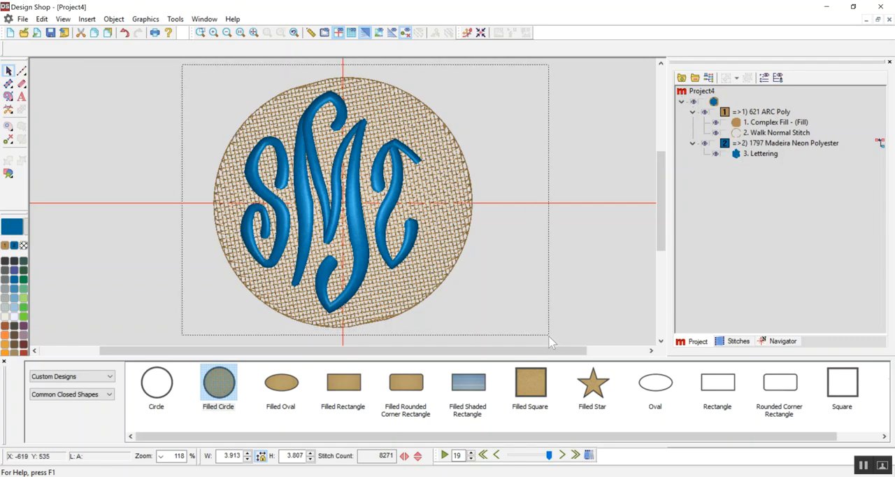
Step: Set the monogram-over-circle design aside and start a blank Project5
{"action": "left_click", "coordinate": [784, 143]}
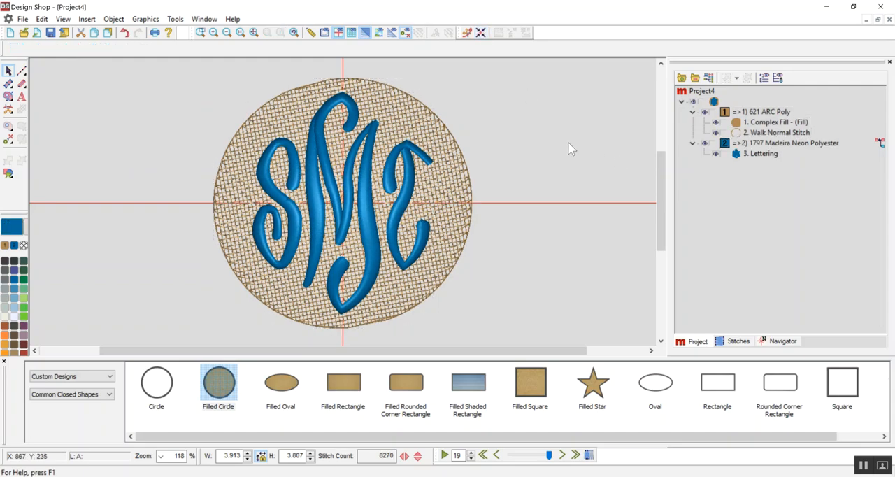
{"action": "mouse_move", "coordinate": [389, 203]}
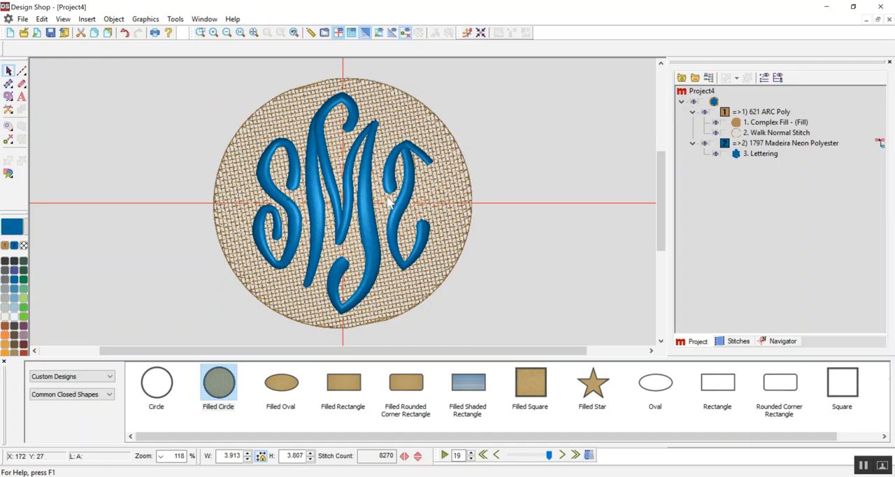
{"action": "left_click", "coordinate": [774, 121]}
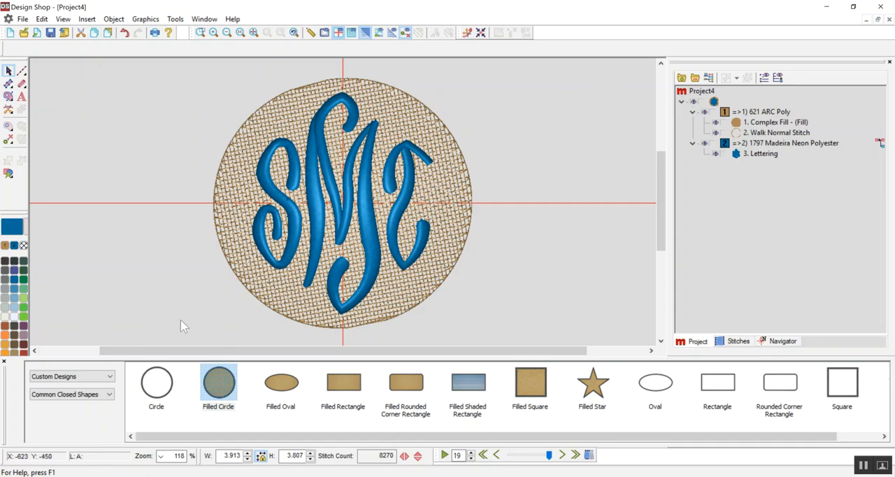
{"action": "left_click", "coordinate": [9, 33]}
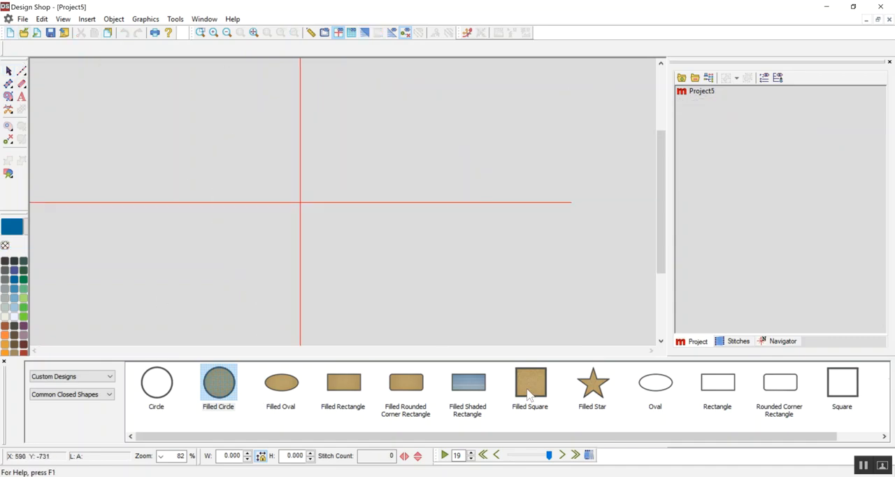
Step: Place a Filled Square and stretch it to about 3.0 by 2.7
{"action": "left_click", "coordinate": [530, 383]}
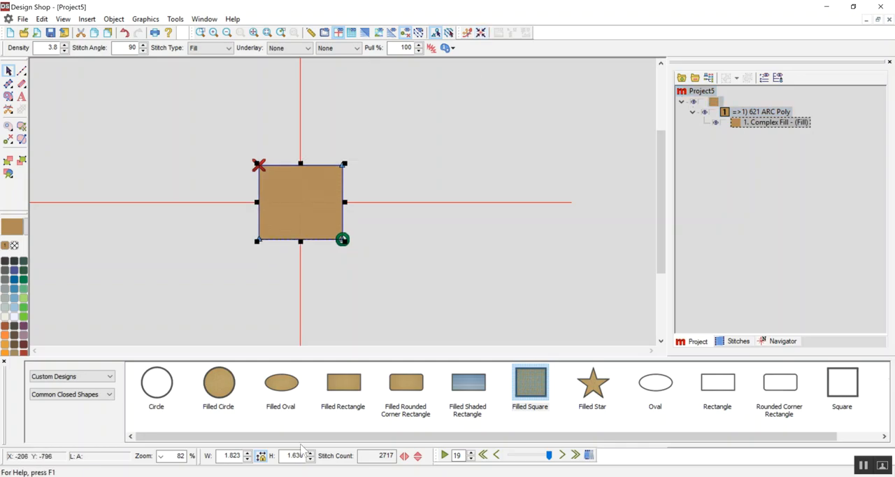
{"action": "left_click_drag", "start_coordinate": [343, 239], "coordinate": [370, 262]}
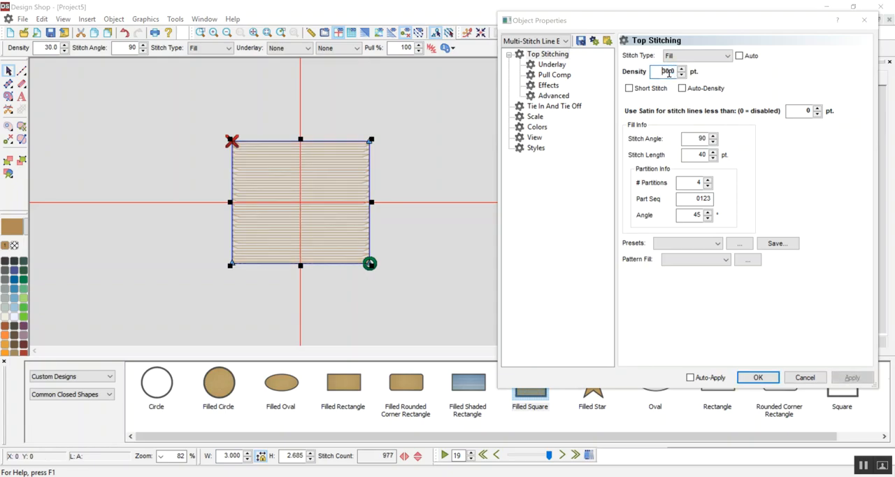
Step: Give the square a Fill underlay at density 30 with top stitching angled at 60°, then zoom in on it
{"action": "left_click", "coordinate": [551, 64]}
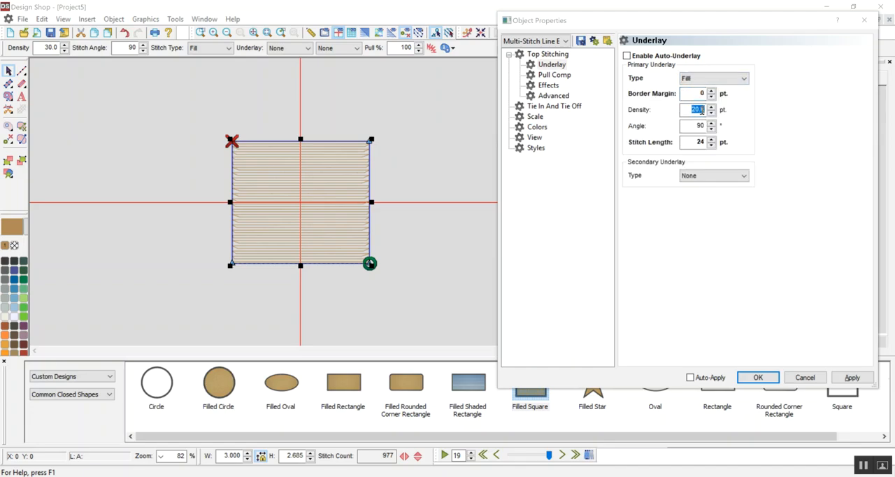
{"action": "left_click", "coordinate": [852, 377]}
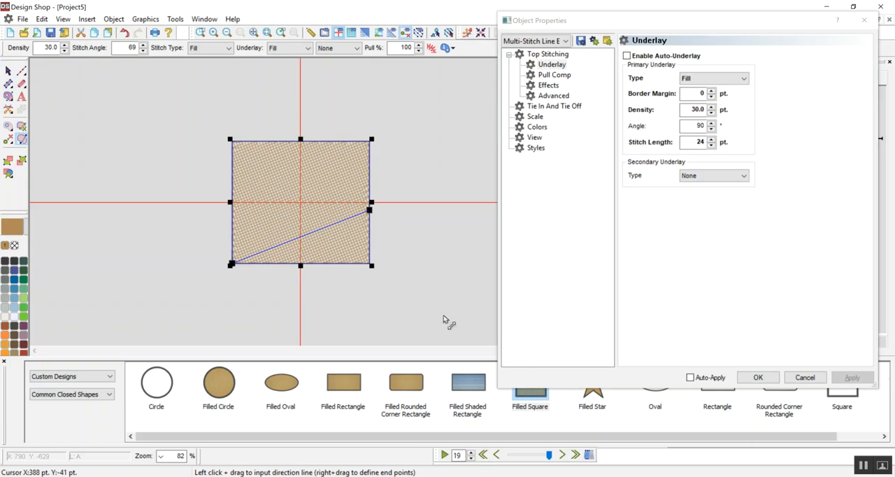
{"action": "left_click", "coordinate": [758, 377]}
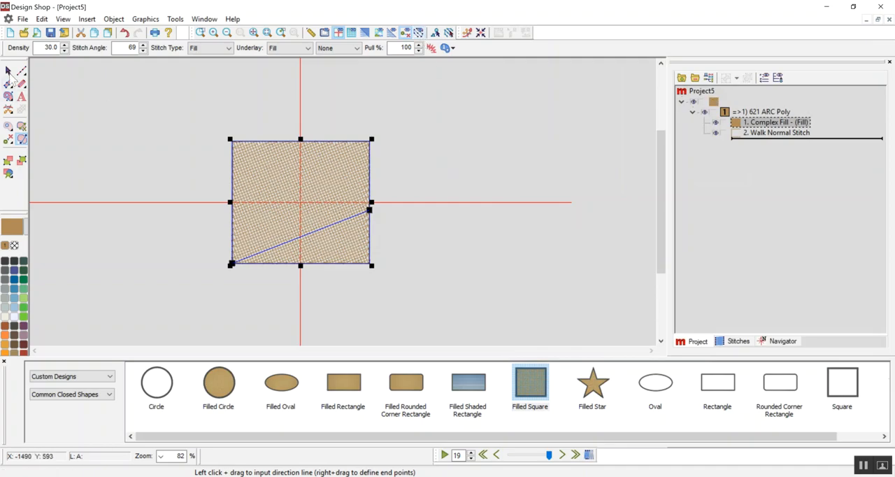
{"action": "left_click", "coordinate": [254, 32]}
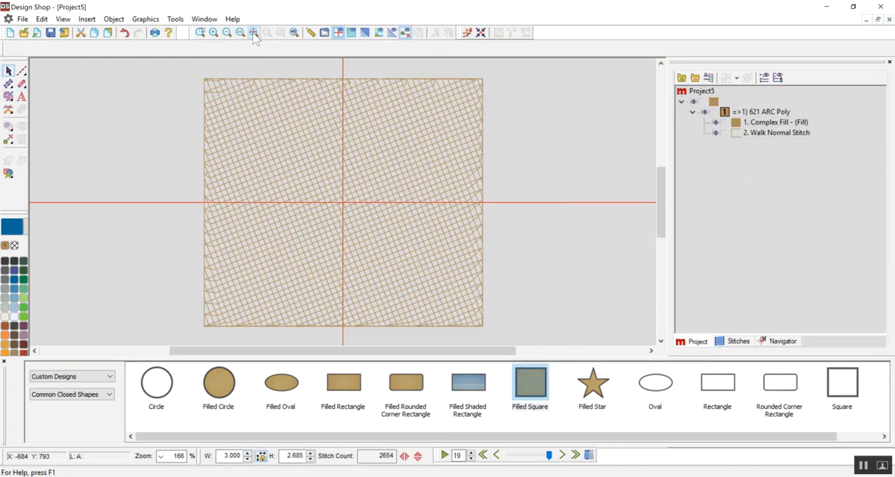